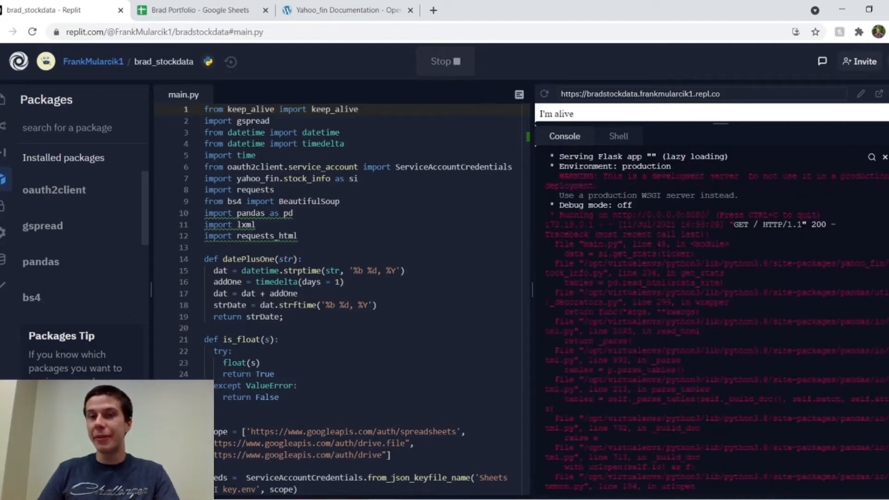
Step: Note the missing requests_html package from the console warning and look it up in the yahoo_fin documentation
scroll(down, 3)
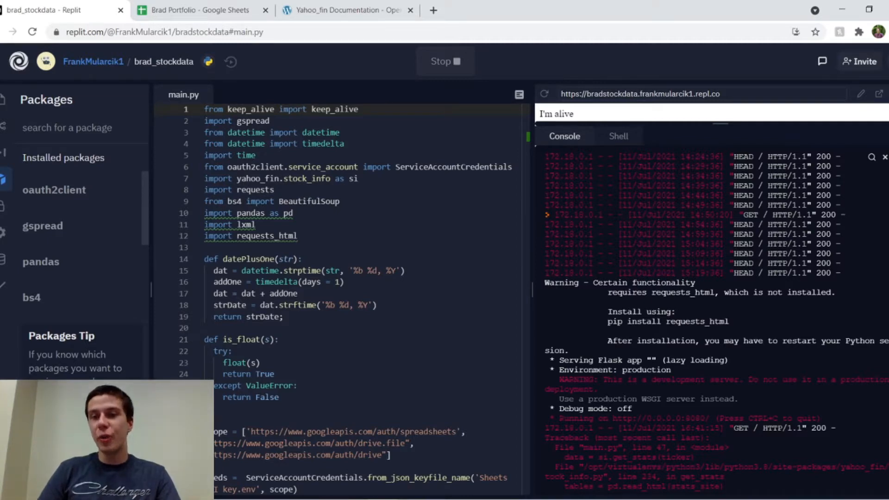
double_click(698, 321)
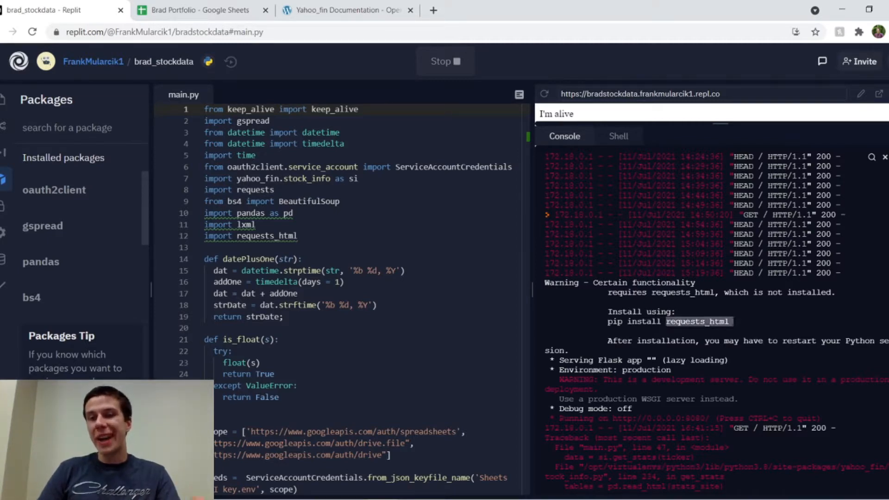
click(346, 9)
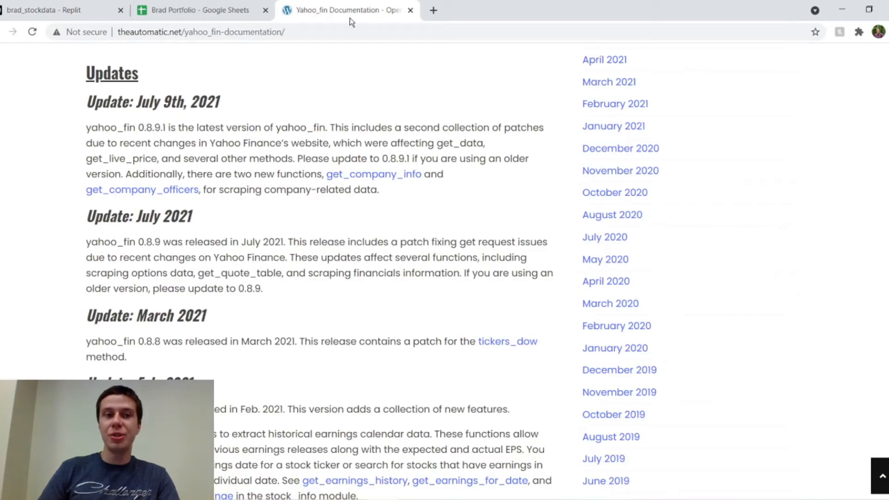
mouse_move(193, 293)
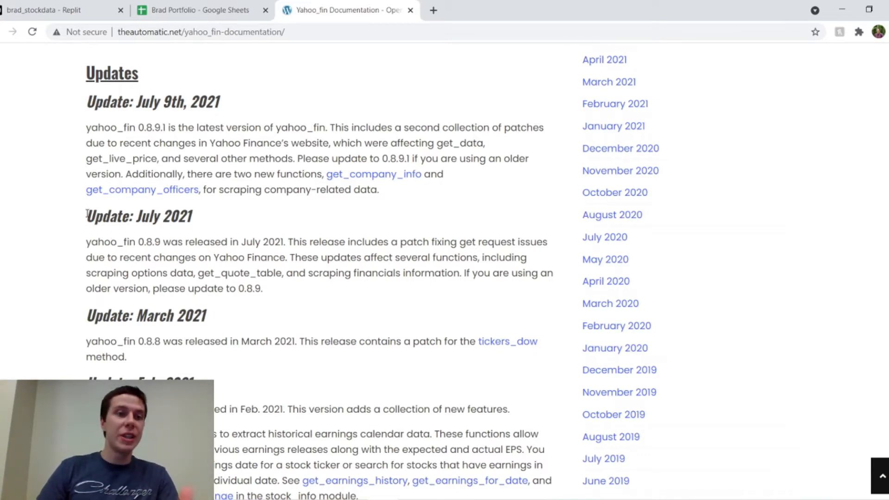
double_click(138, 215)
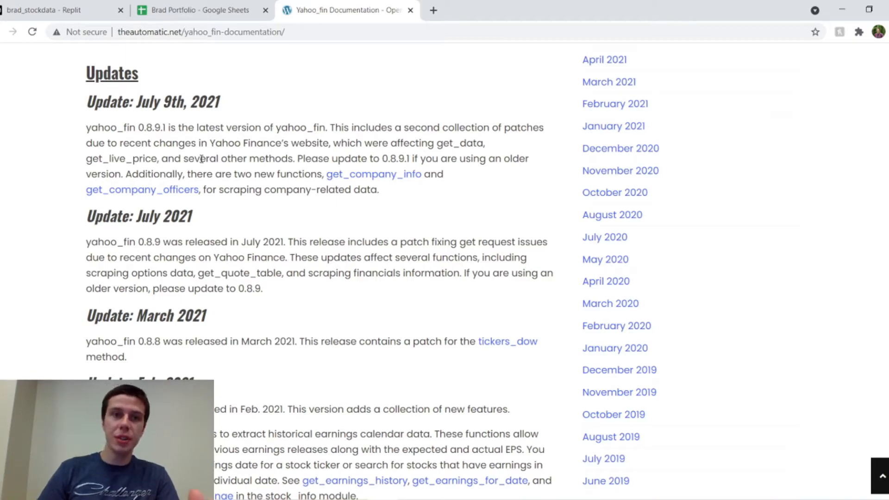
Step: Review the Installation and Requirements sections showing requests_html installs via pip, then return to Replit
scroll(down, 3)
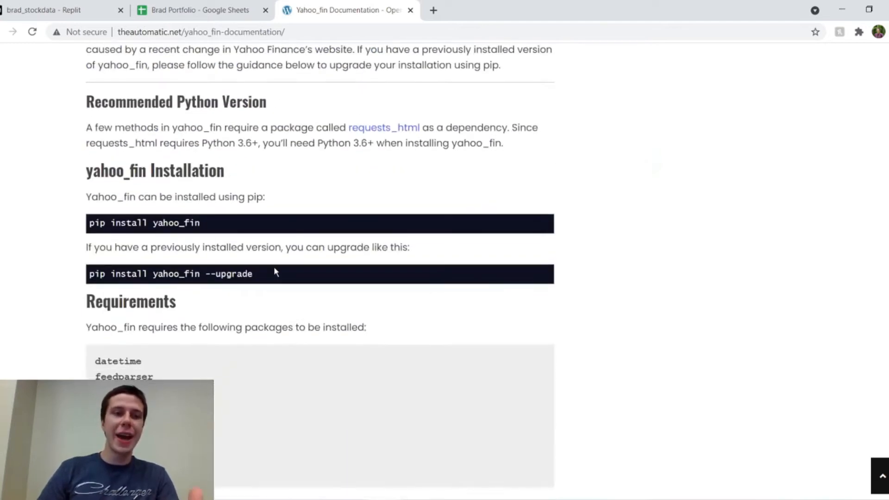
scroll(down, 3)
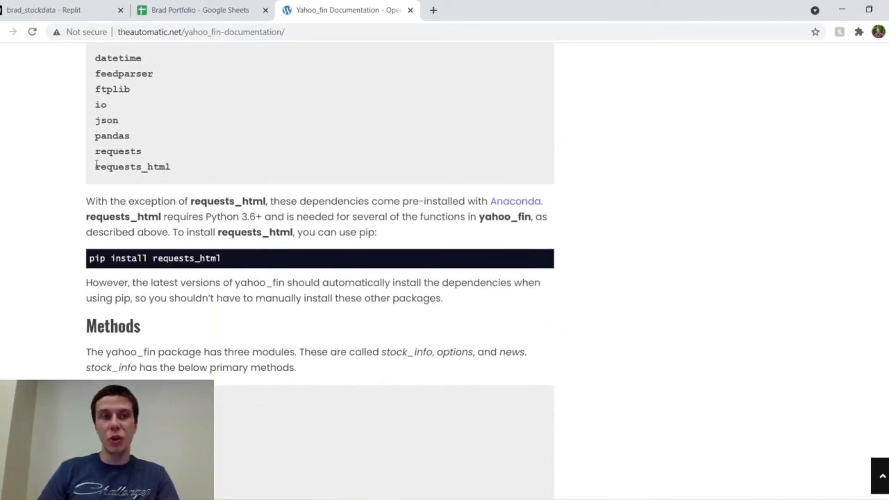
double_click(132, 166)
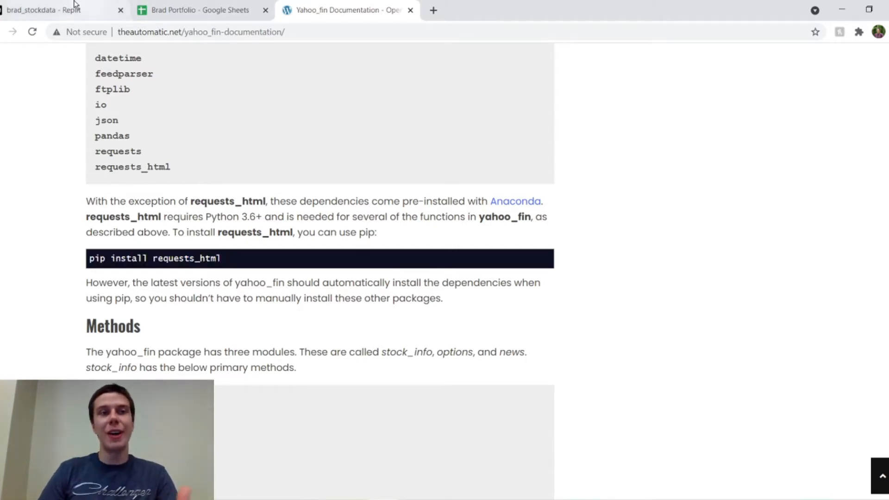
click(54, 9)
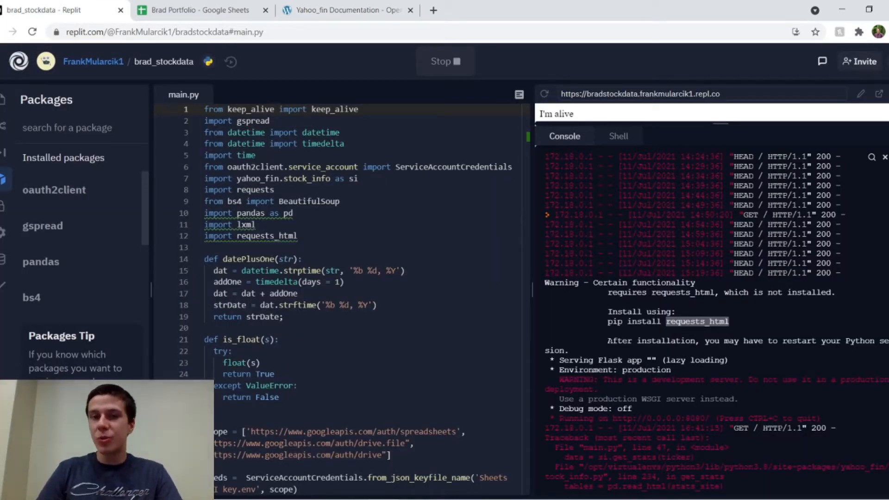
scroll(down, 3)
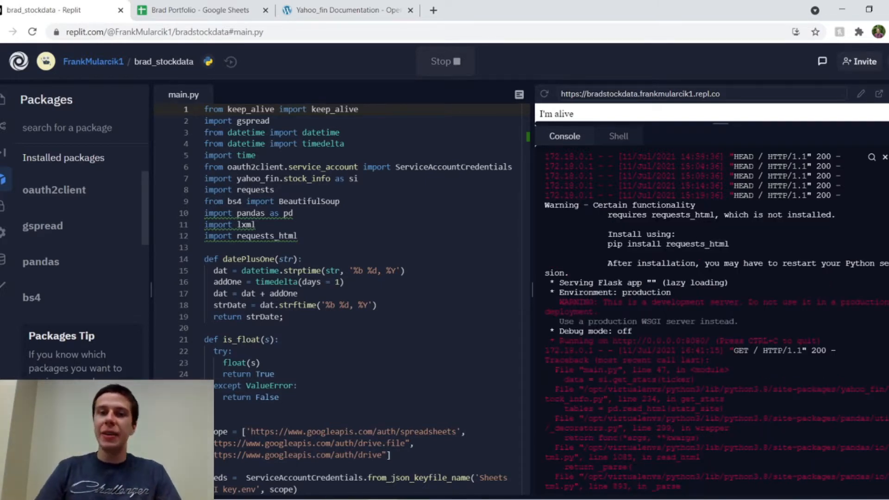
scroll(down, 3)
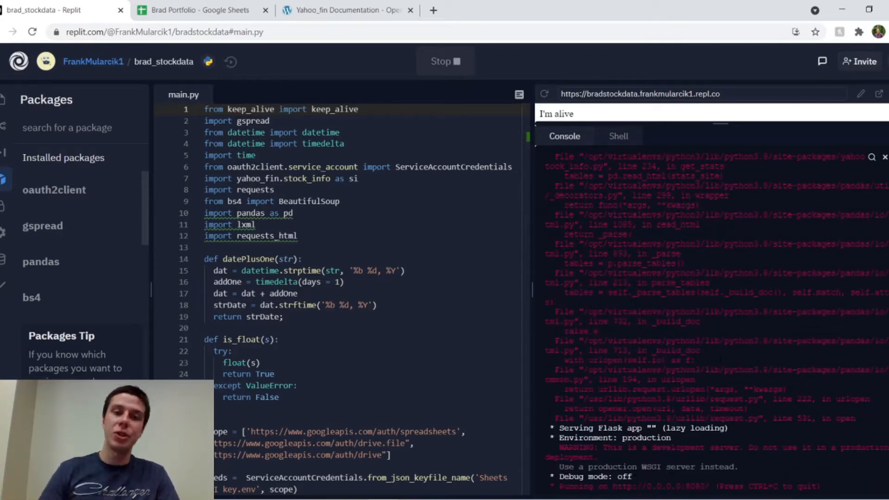
scroll(down, 3)
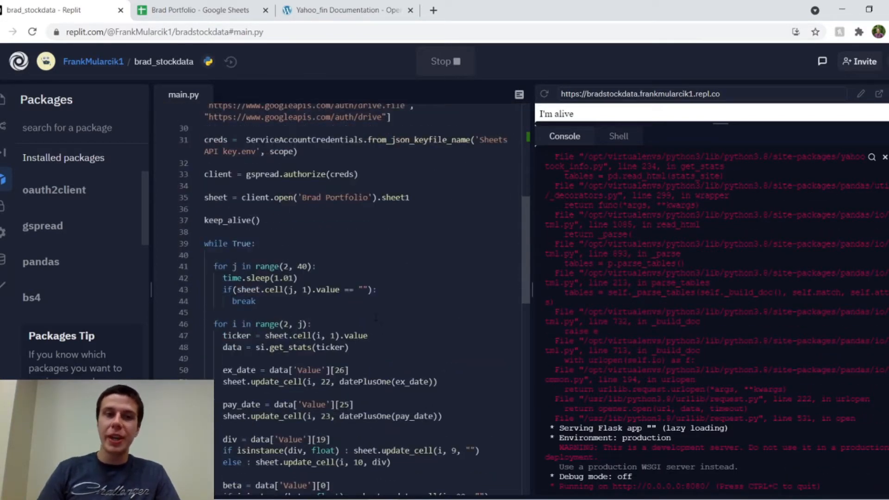
scroll(down, 3)
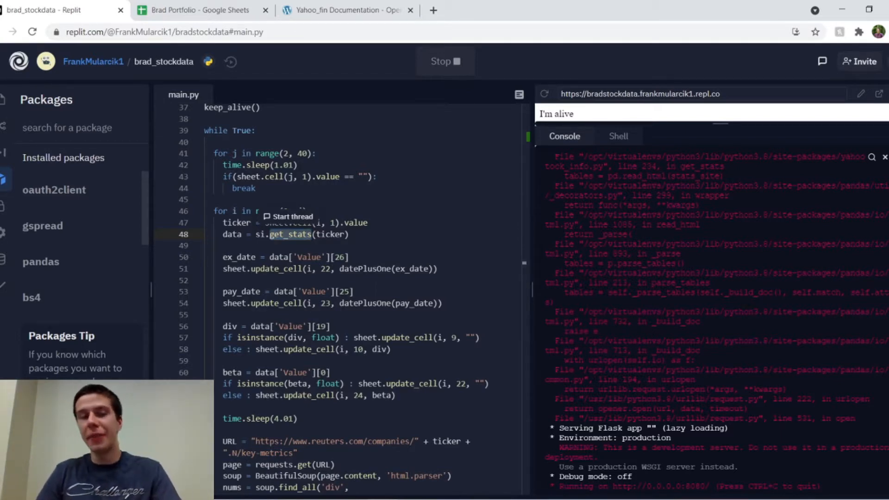
scroll(up, 3)
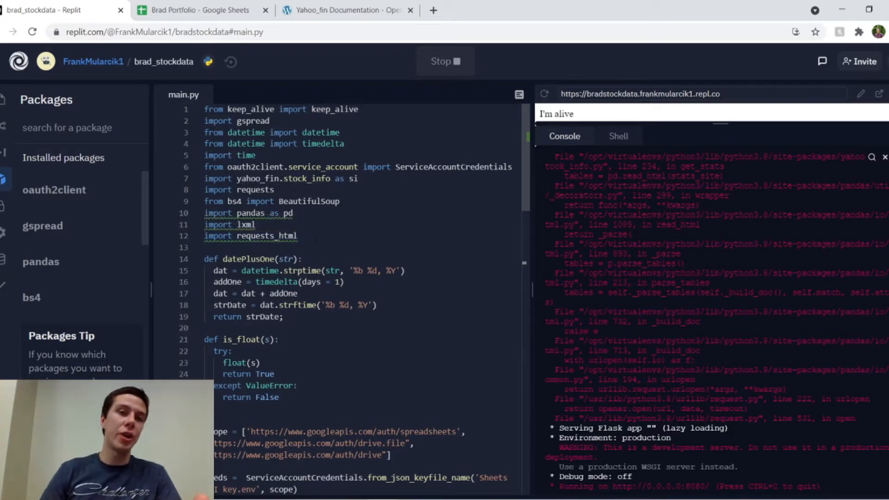
click(298, 235)
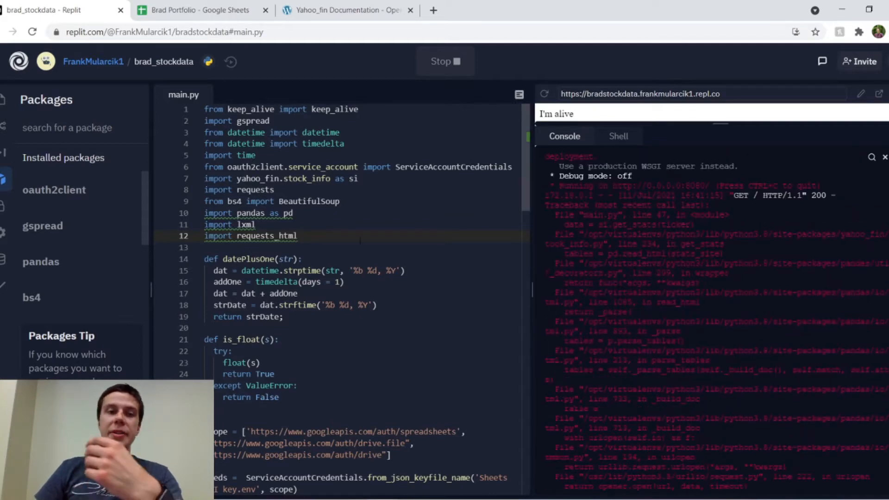
mouse_move(255, 235)
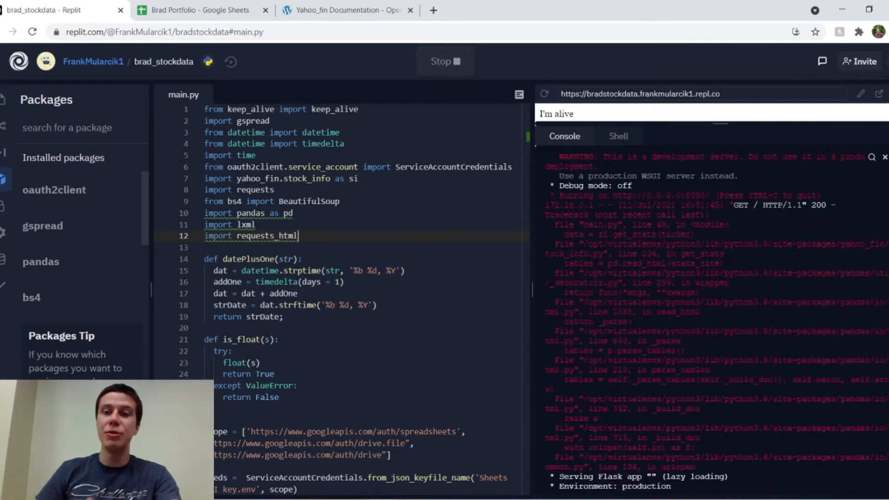
scroll(down, 3)
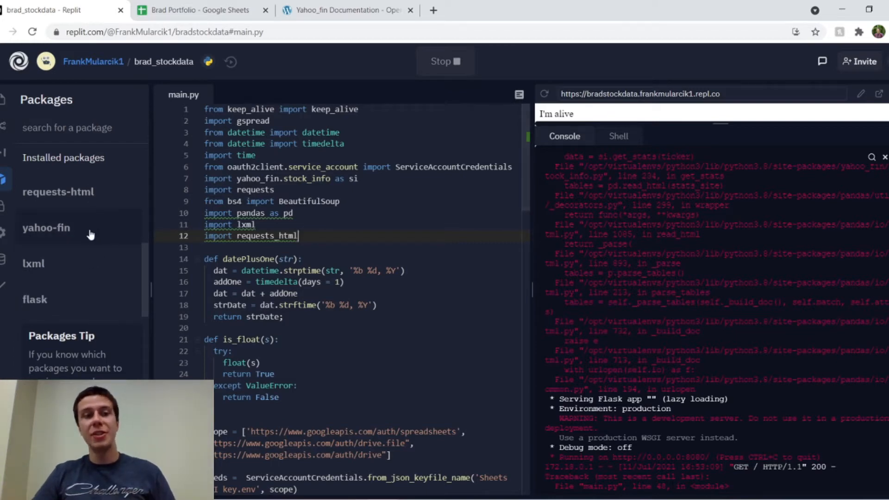
click(46, 227)
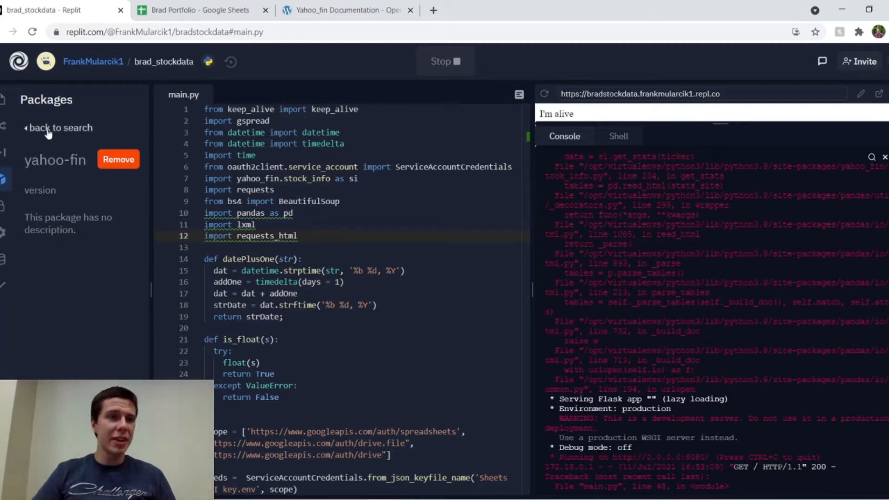
click(58, 127)
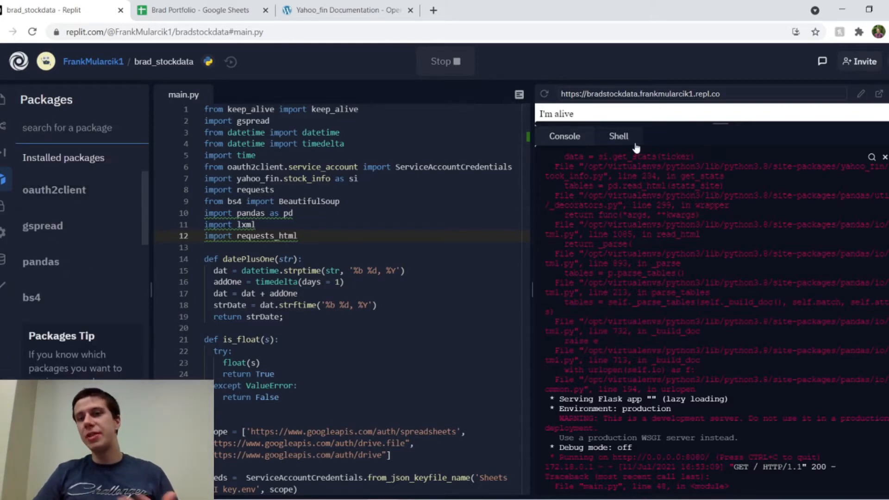
Step: Run pip install yahoo_fin --upgrade in the Shell; all requirements already satisfied
click(618, 136)
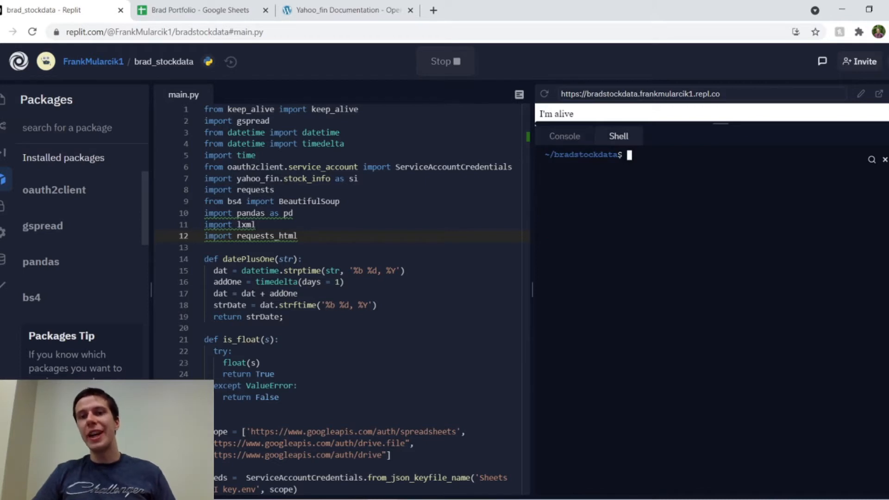
text(po)
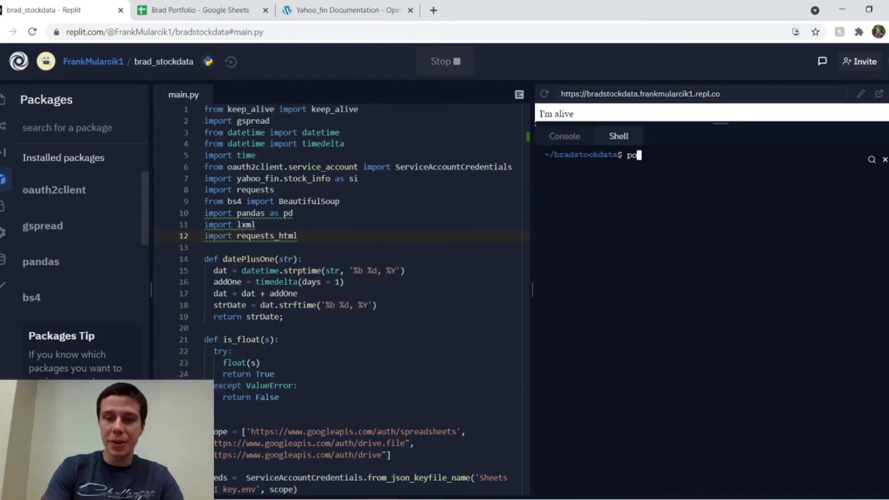
text(i)
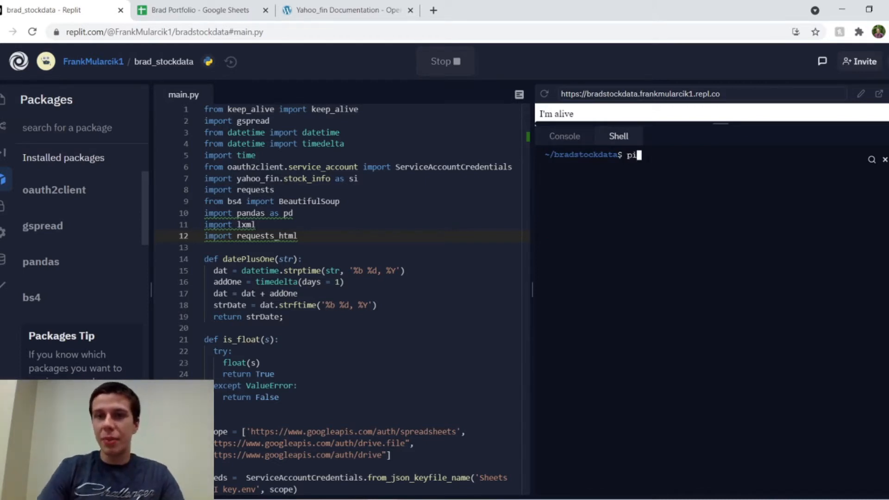
text(p in)
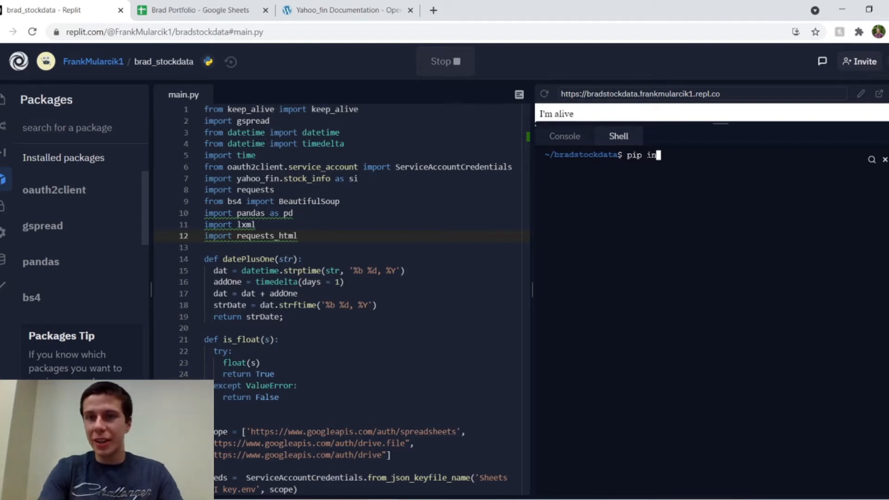
text(stall yah)
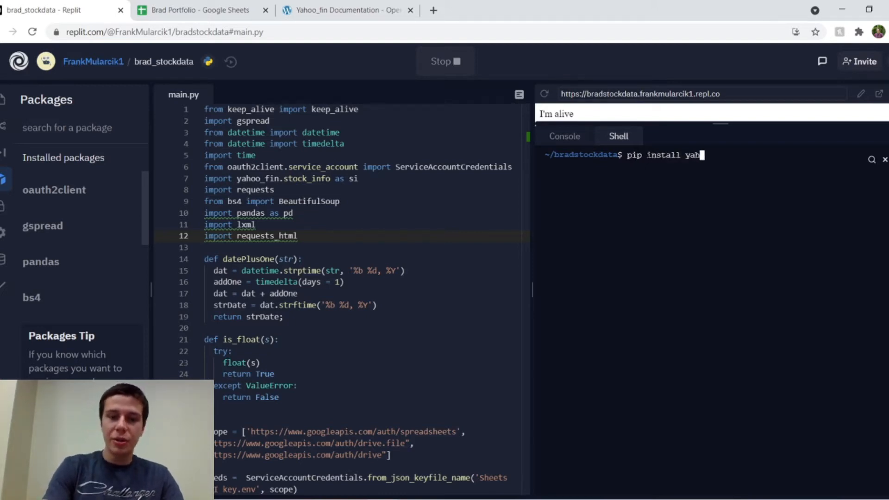
text(oo_fin)
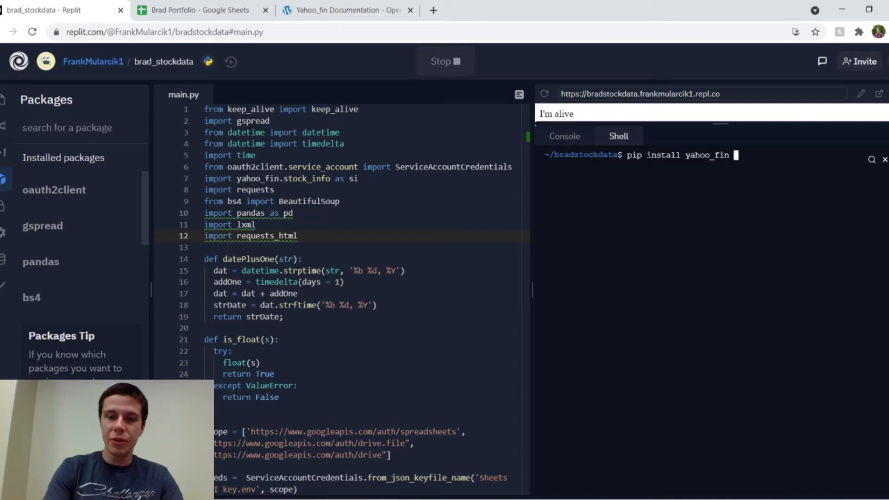
text(--upgrade)
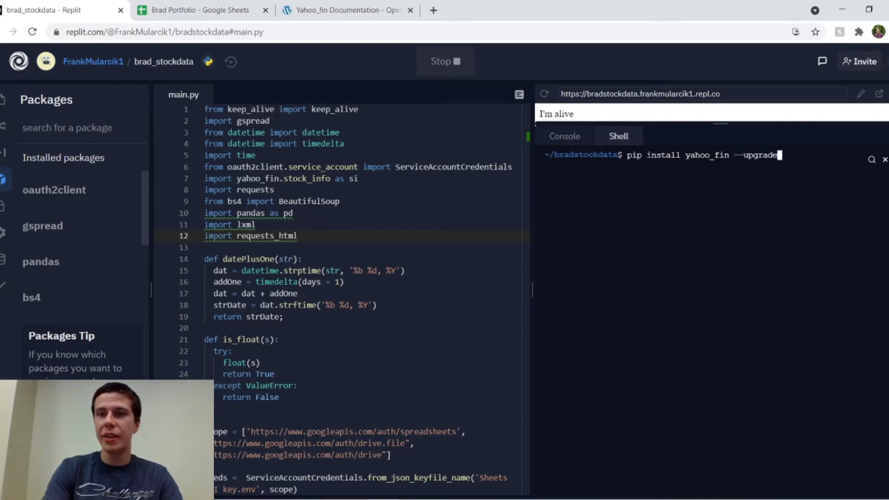
key(Return)
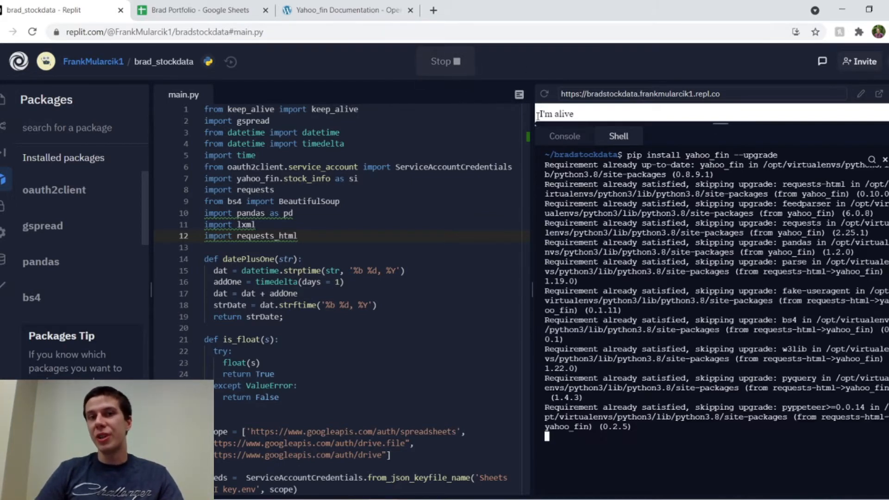
scroll(down, 3)
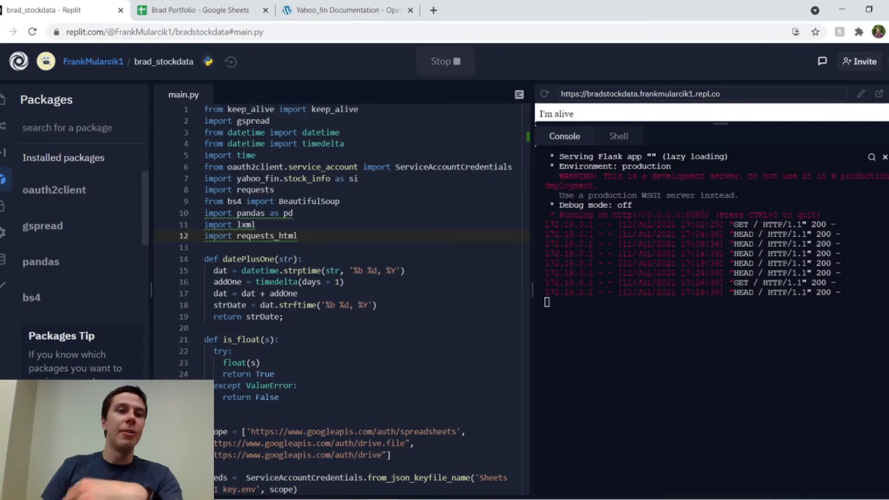
Step: Check the Brad Portfolio sheet's Last Updated row, still 12:05:19 Jul 11, 2021
click(197, 9)
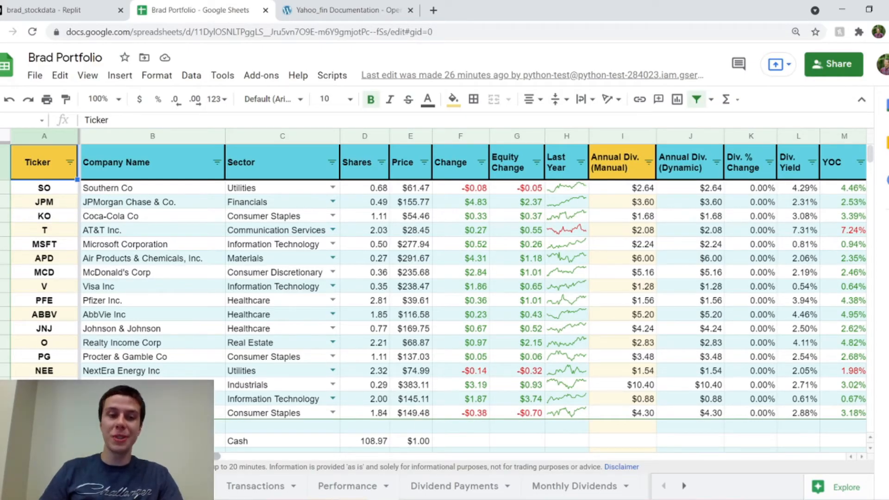
scroll(right, 3)
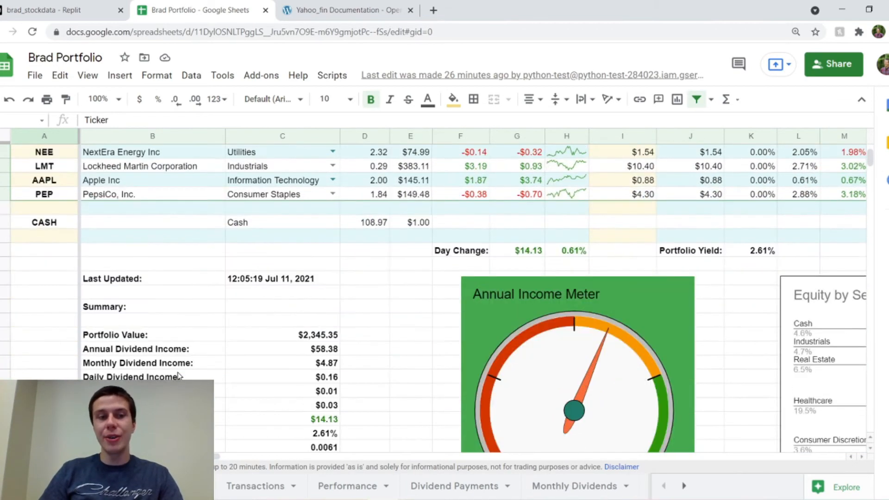
scroll(down, 3)
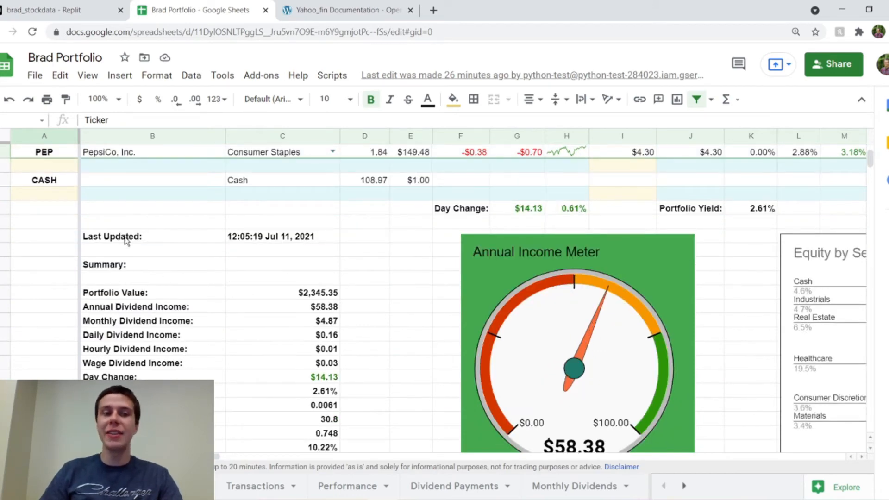
mouse_move(181, 245)
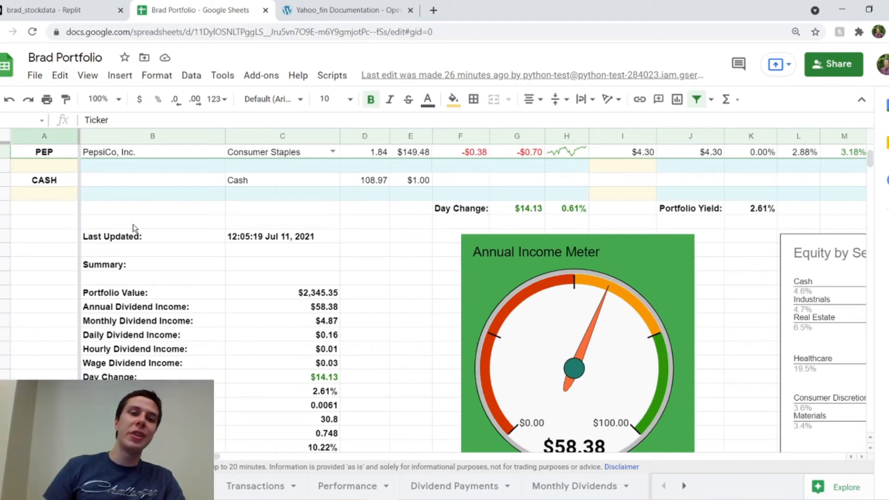
mouse_move(275, 238)
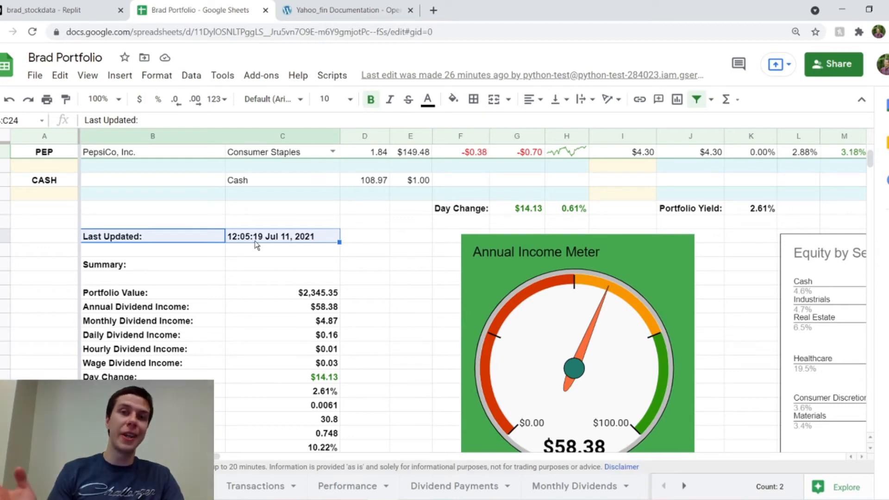
mouse_move(267, 230)
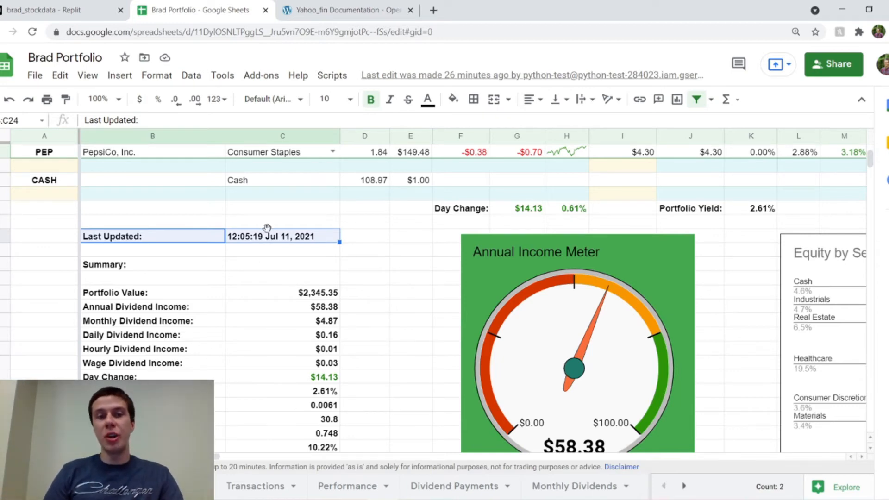
mouse_move(282, 239)
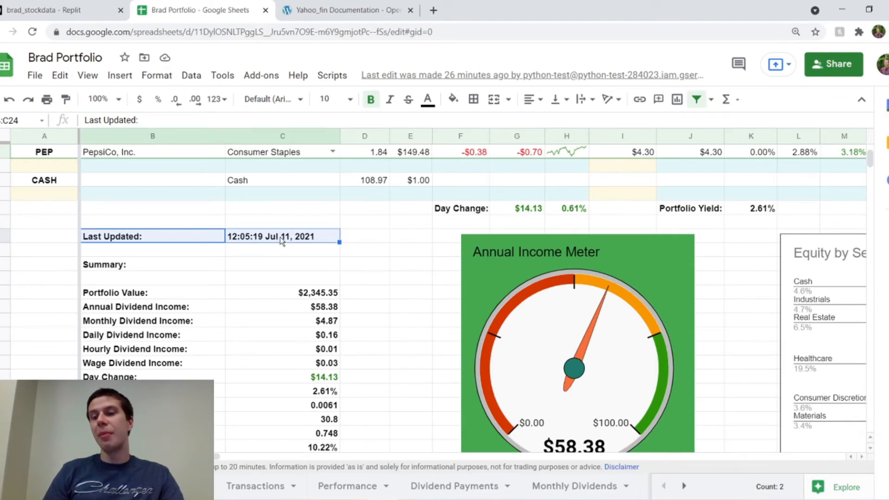
mouse_move(239, 238)
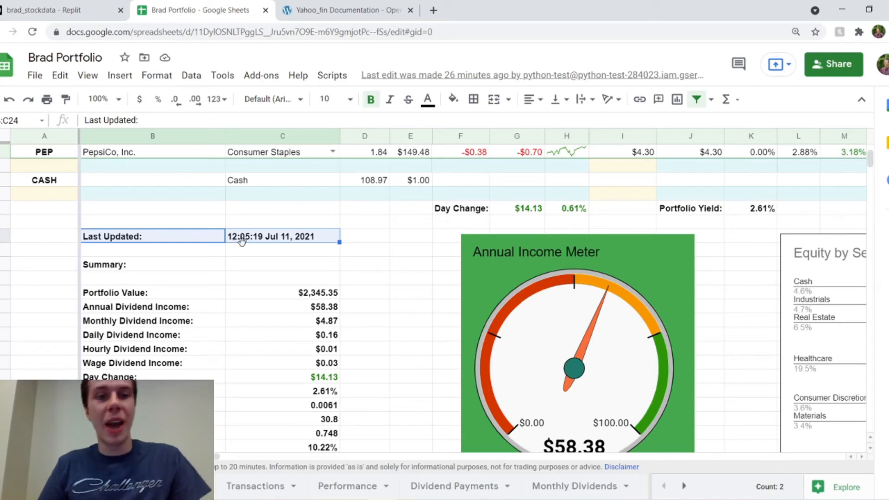
mouse_move(259, 238)
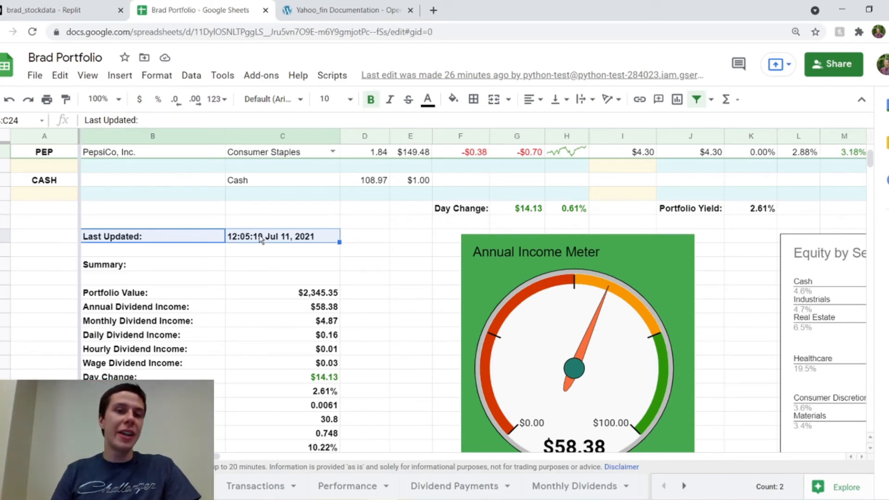
click(282, 250)
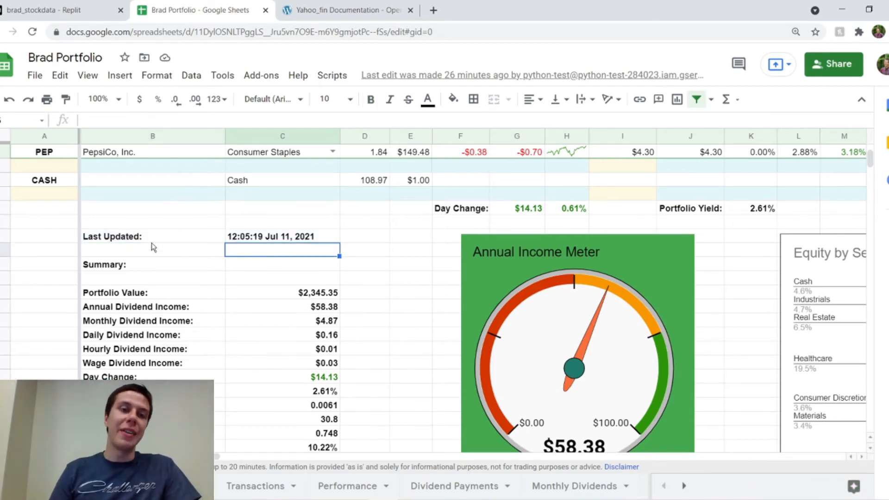
mouse_move(350, 337)
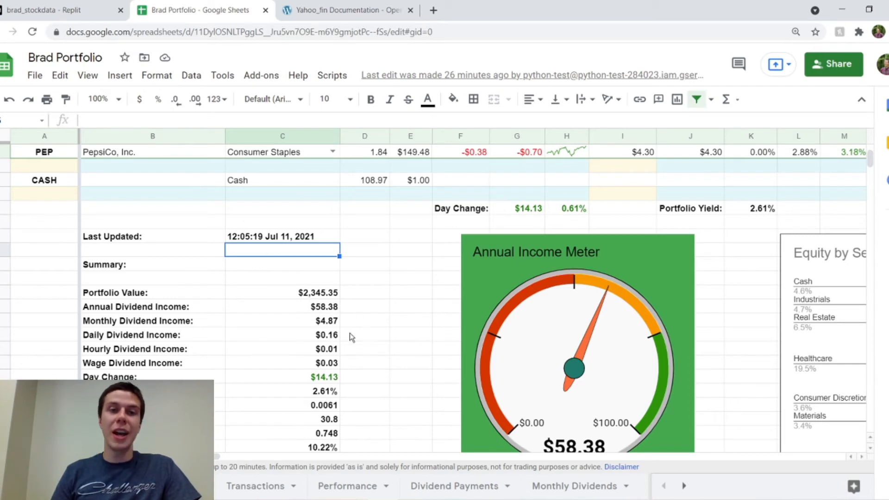
mouse_move(318, 281)
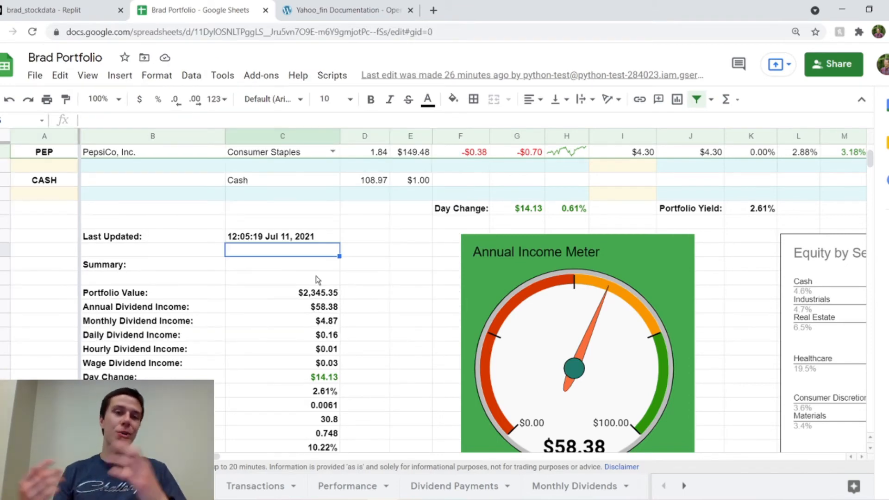
mouse_move(312, 242)
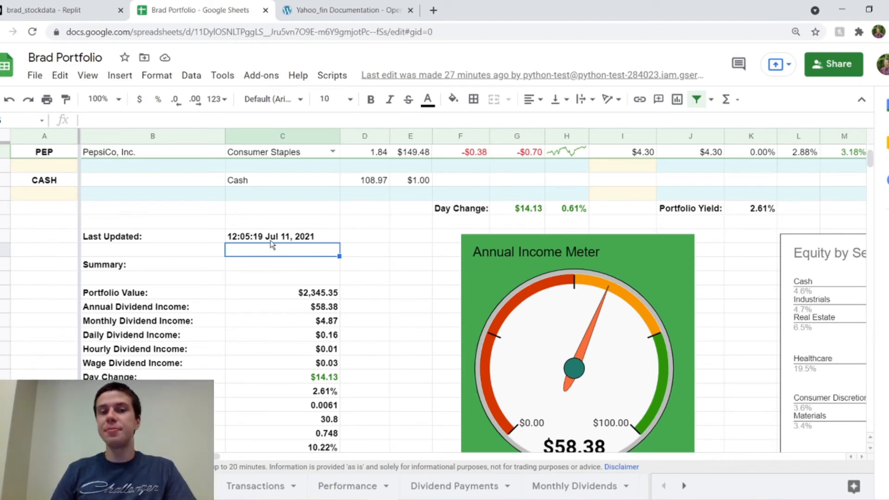
mouse_move(264, 241)
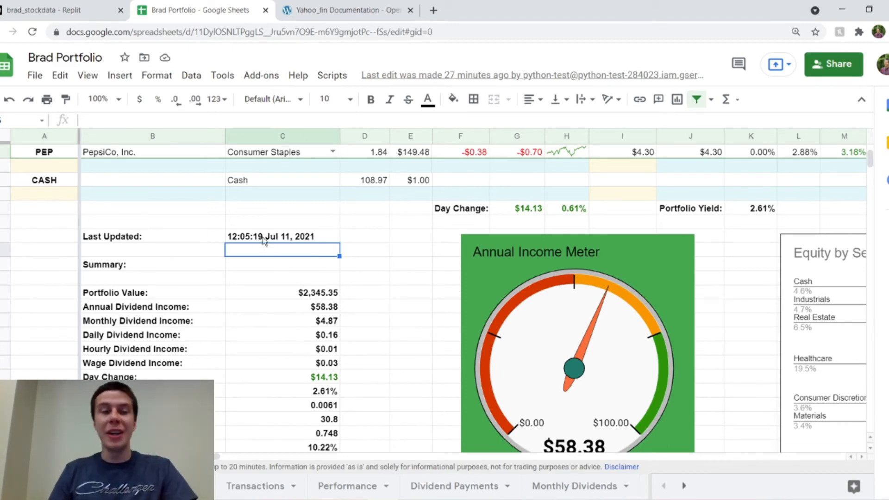
mouse_move(257, 226)
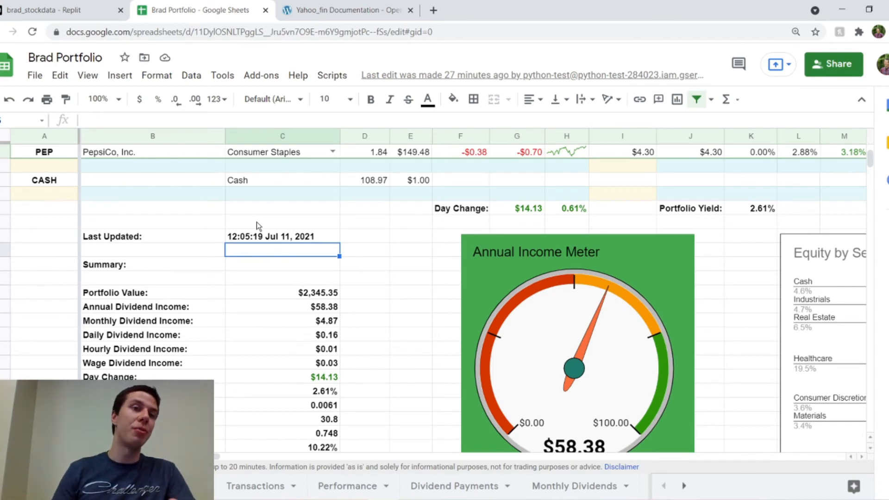
mouse_move(171, 246)
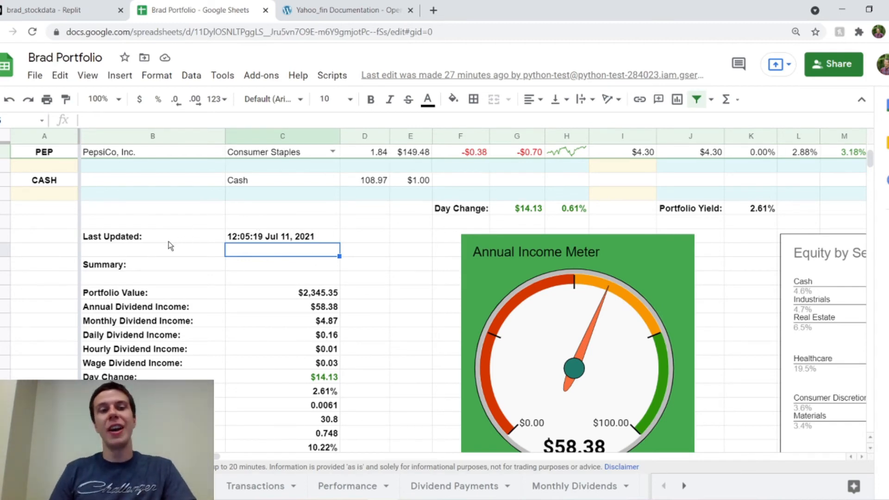
scroll(up, 3)
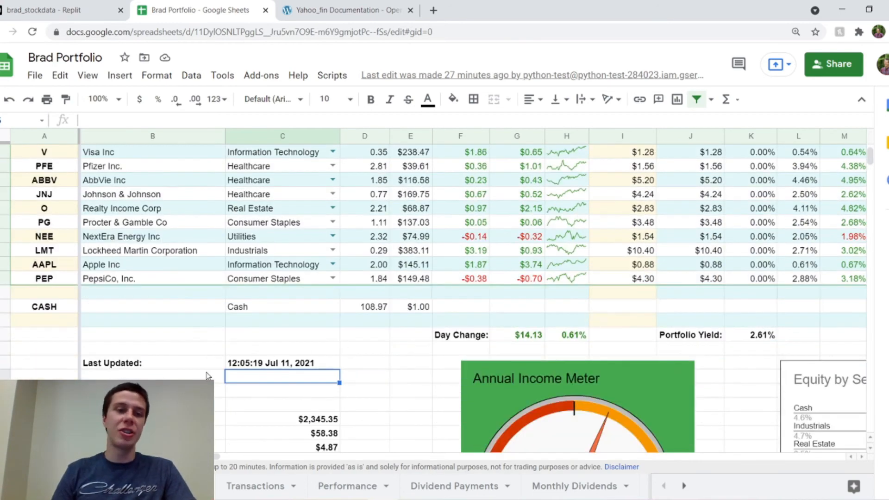
scroll(down, 3)
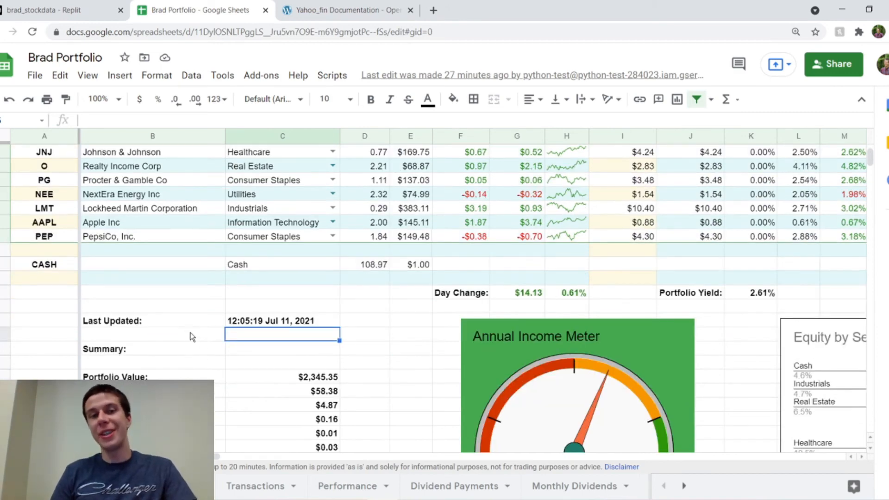